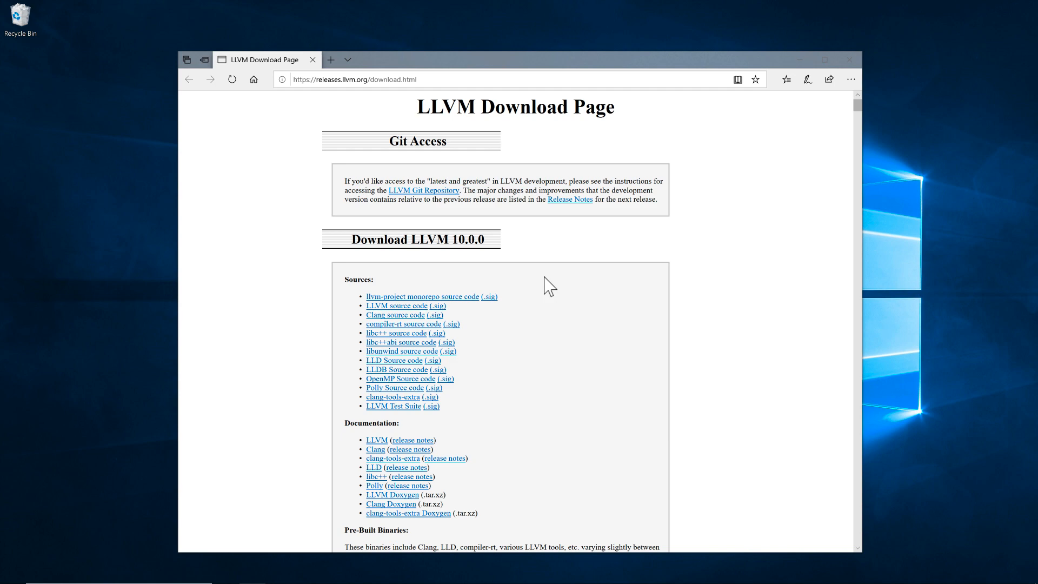
Step: Scroll the LLVM download page to the LLVM 10.0.0 Windows 64-bit pre-built binaries
{"action": "left_click_drag", "start_coordinate": [416, 107], "coordinate": [616, 107]}
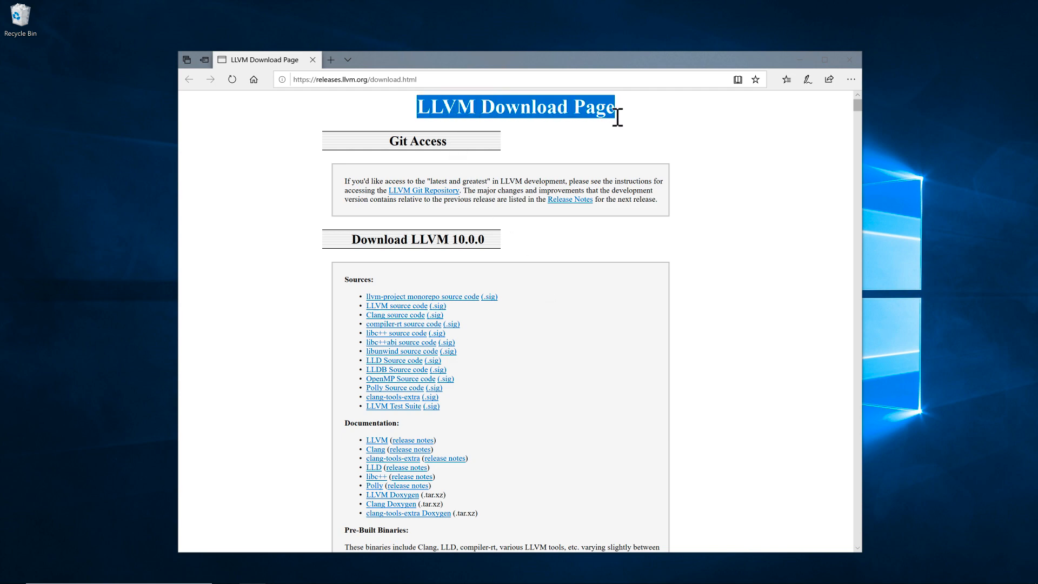
{"action": "scroll", "scroll_direction": "down", "scroll_amount": 3}
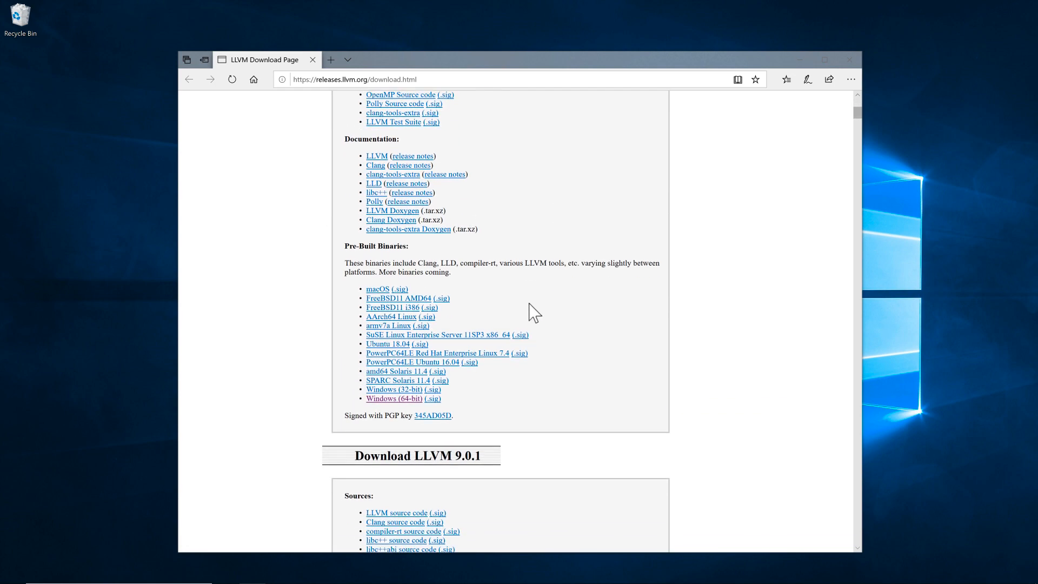
{"action": "mouse_move", "coordinate": [386, 399]}
{"action": "type", "text": "visual"}
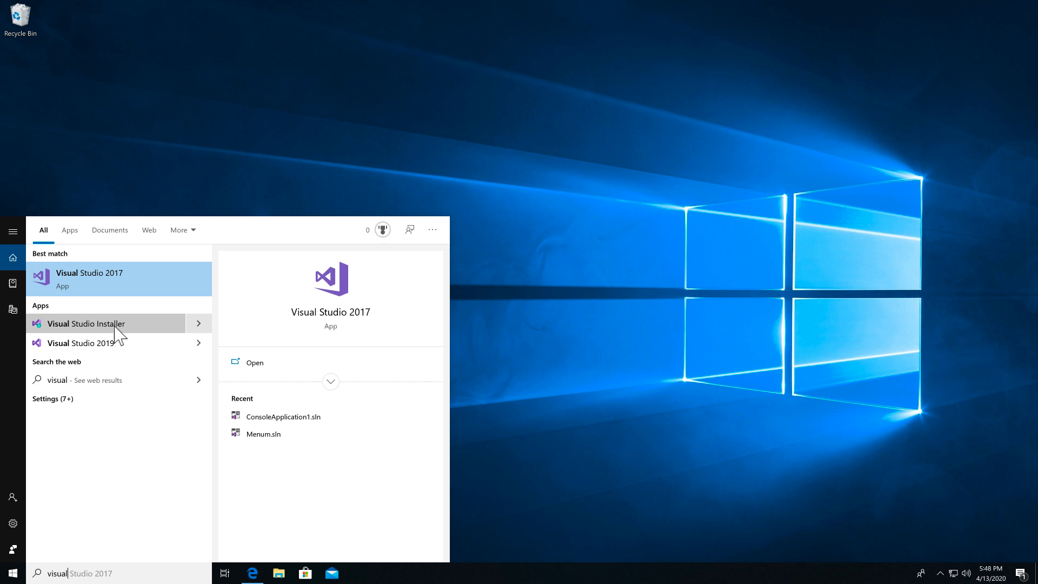
Step: Launch Visual Studio Installer and begin modifying Visual Studio Community 2019
{"action": "left_click", "coordinate": [85, 324]}
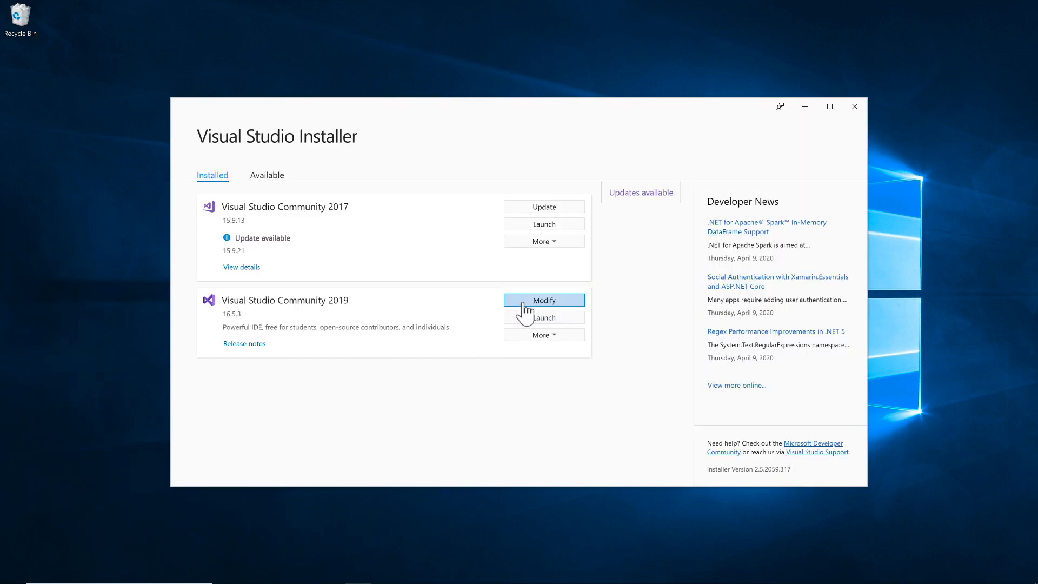
{"action": "left_click", "coordinate": [543, 300]}
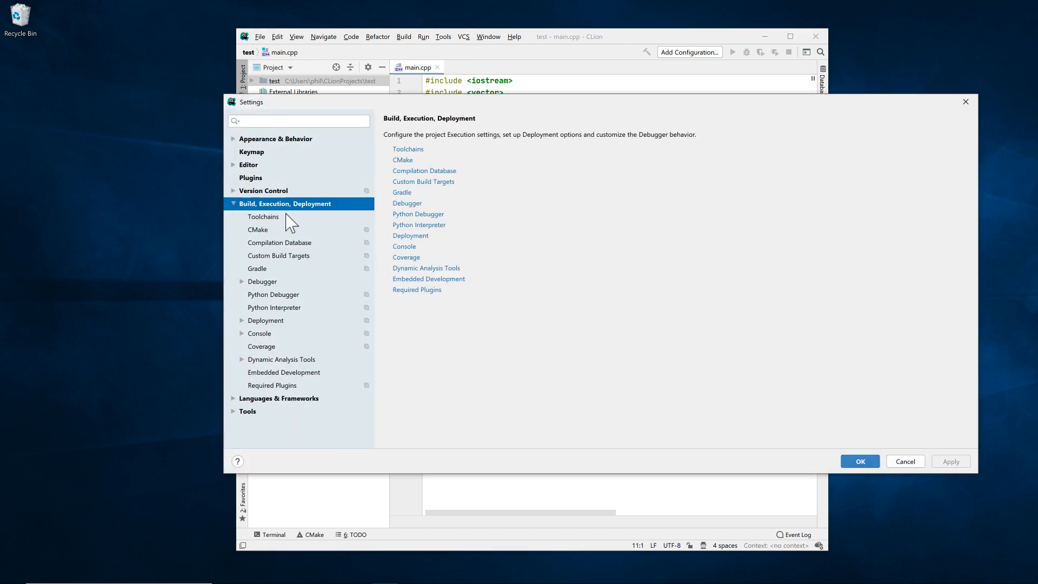
Step: Create a Visual Studio toolchain named clang-cl and assign it to the Debug CMake profile
{"action": "left_click", "coordinate": [263, 216]}
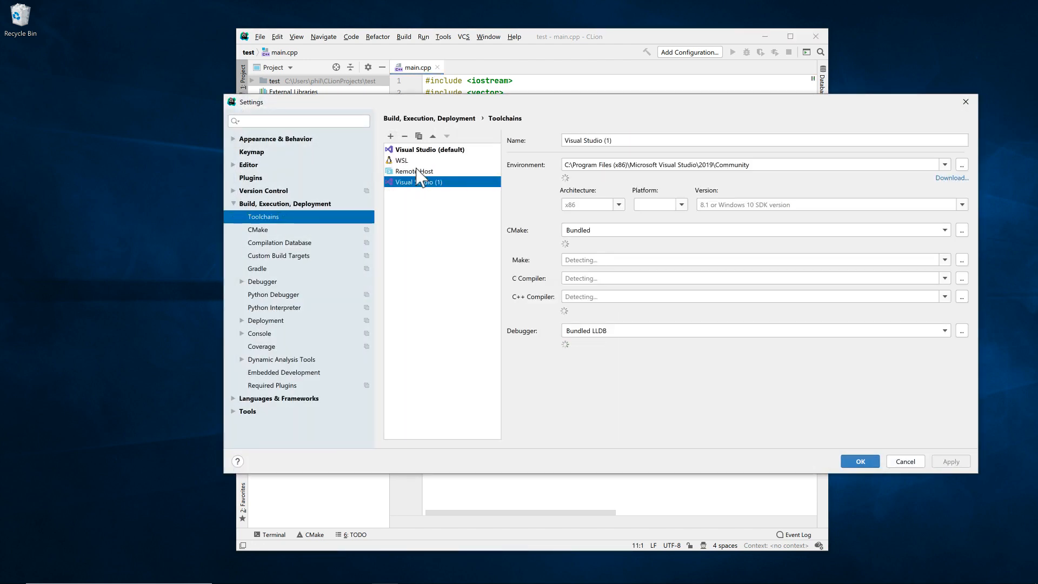
{"action": "type", "text": "clang-cl"}
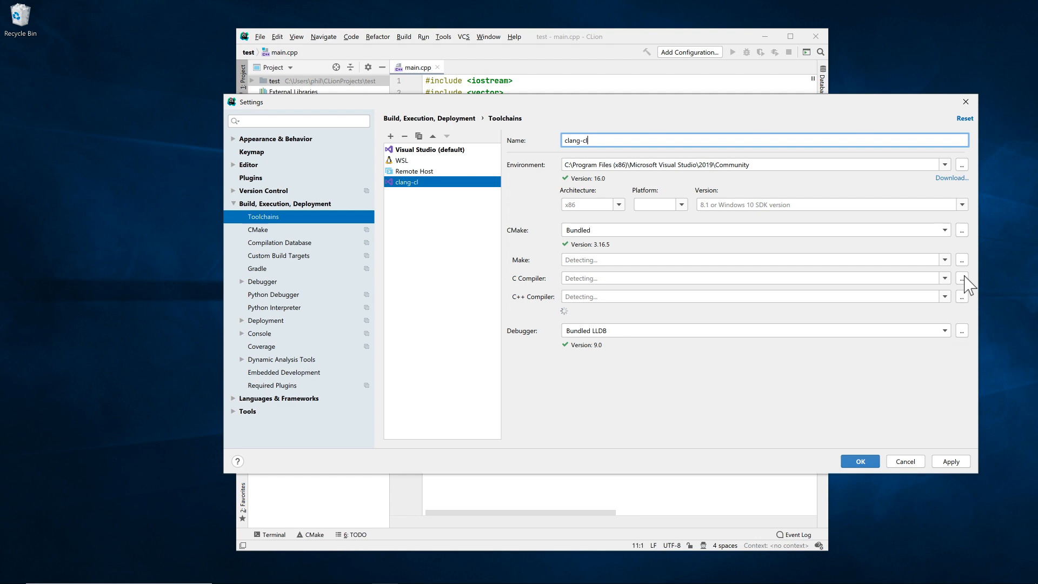
{"action": "left_click", "coordinate": [962, 277]}
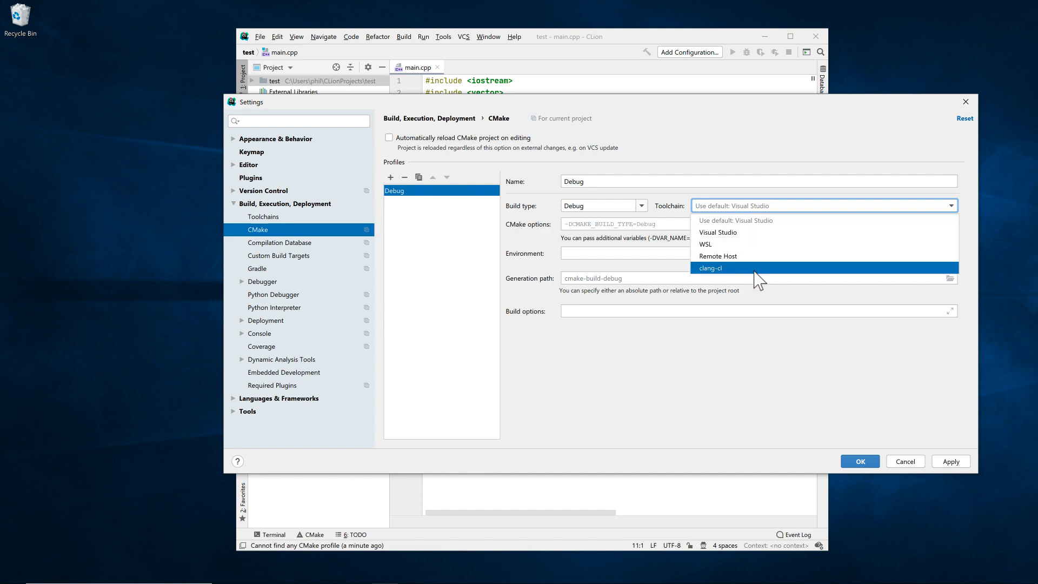
{"action": "left_click", "coordinate": [710, 267]}
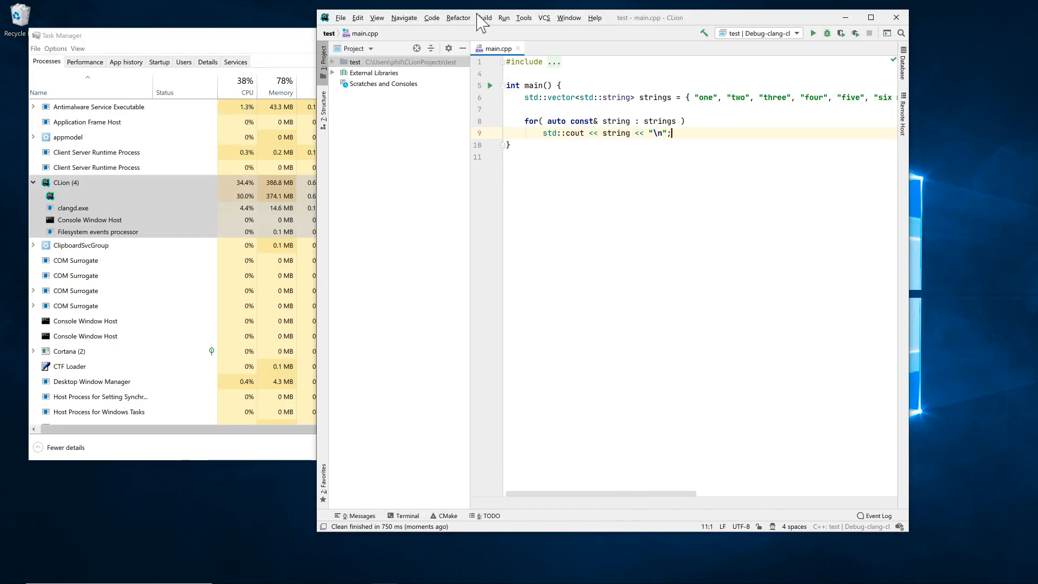
Step: Build the project from the Build menu with the Debug-clang-cl configuration
{"action": "left_click", "coordinate": [484, 18]}
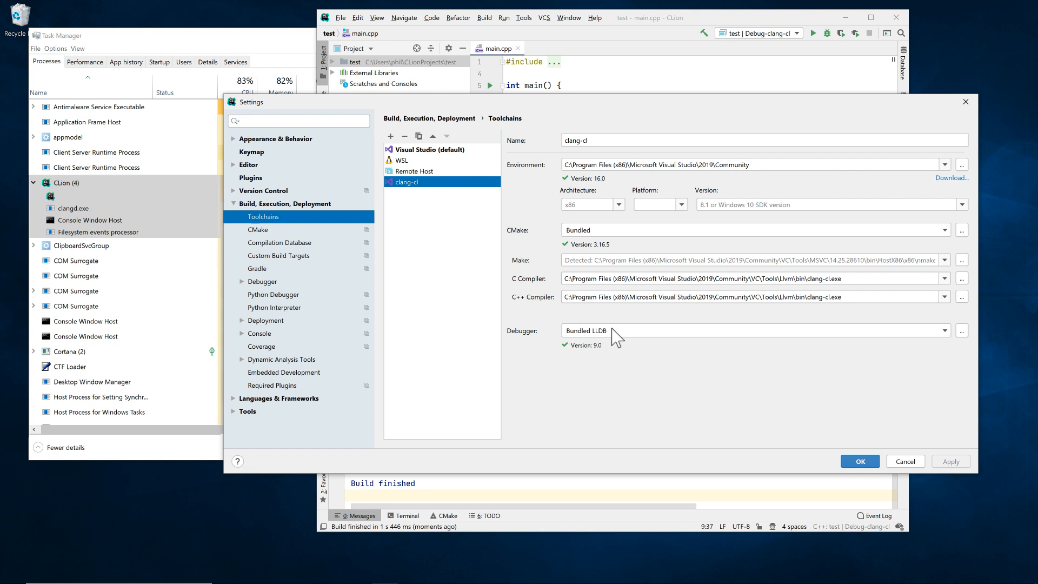
{"action": "mouse_move", "coordinate": [270, 285]}
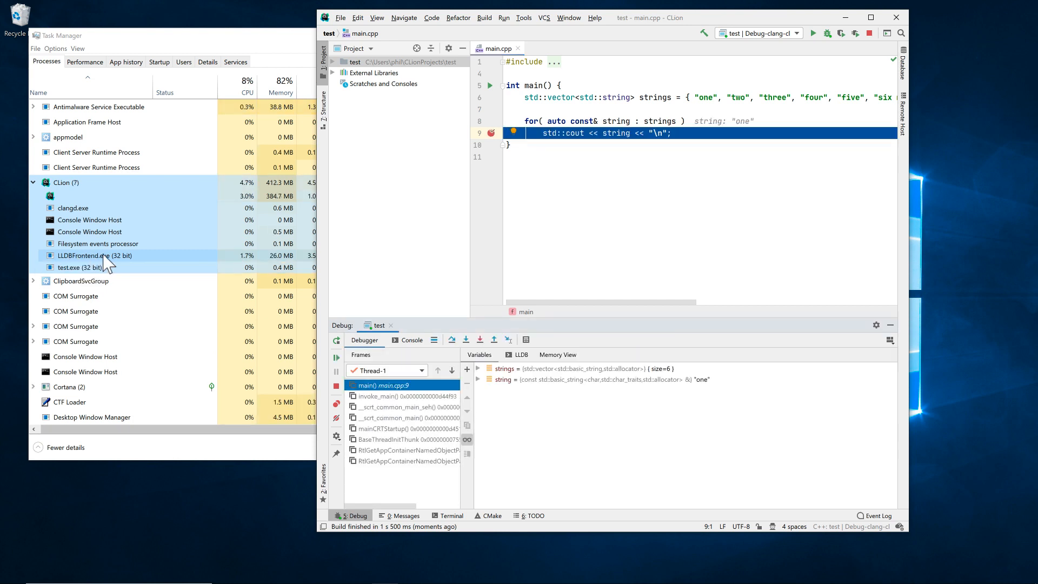
Step: Expand 'strings' in the Variables pane to list its six elements
{"action": "left_click", "coordinate": [478, 368]}
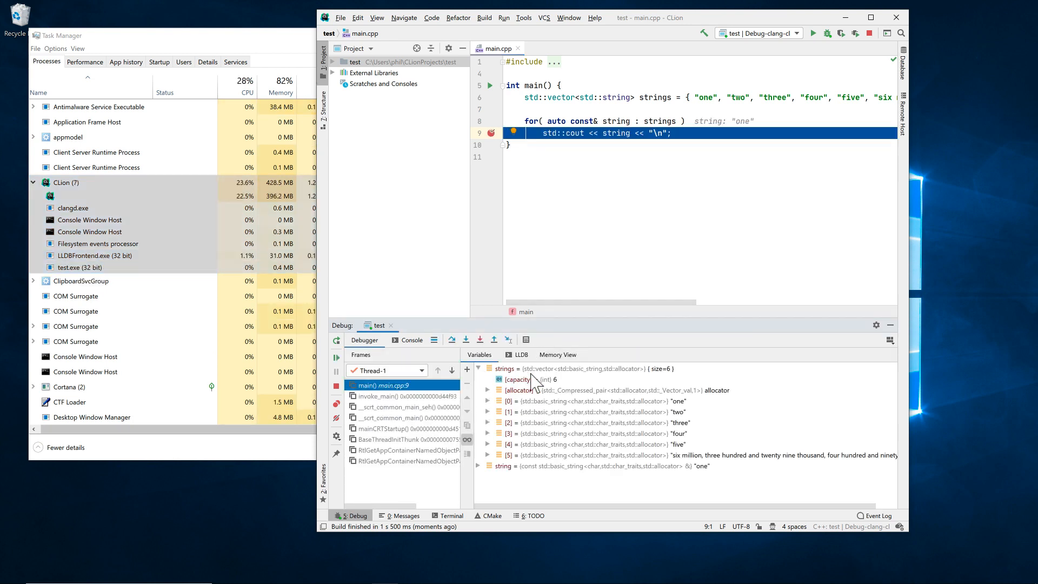